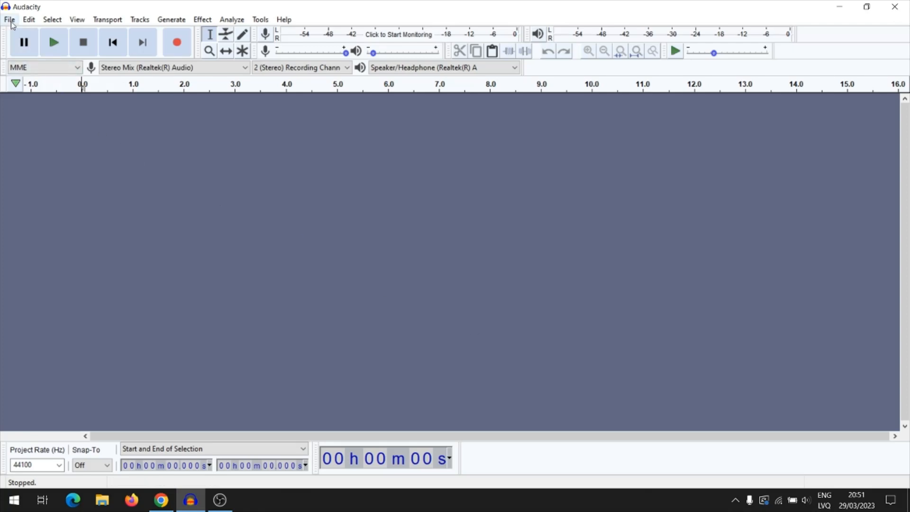
Load 'Ice & Fire - King Canyon' from the HowTo folder as a four-minute stereo track.
left_click(10, 19)
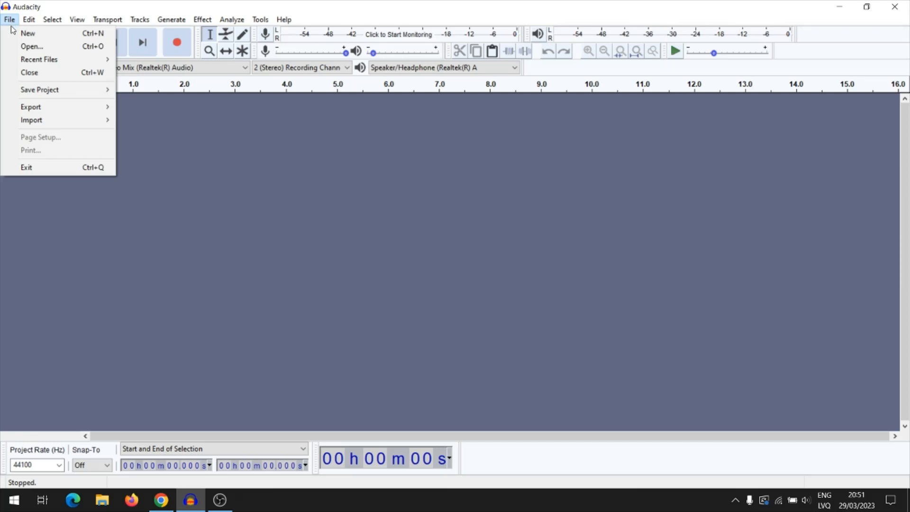
mouse_move(32, 46)
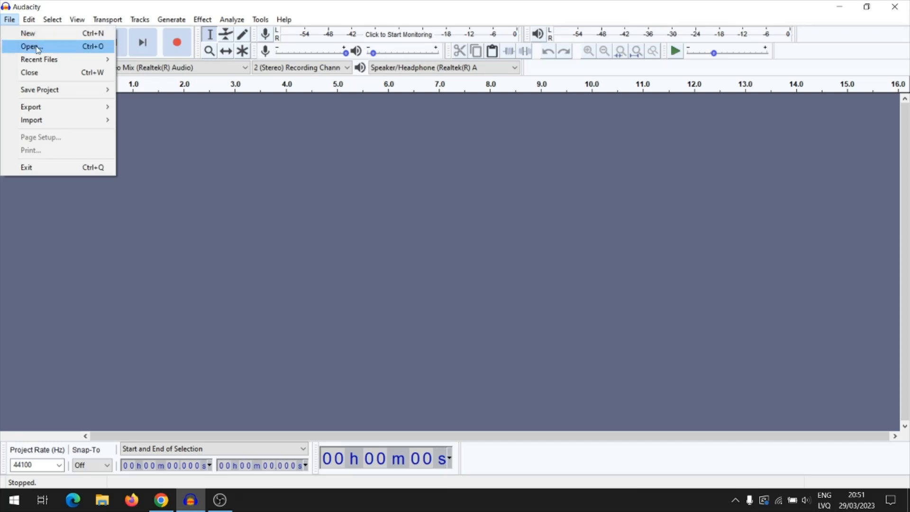
left_click(28, 46)
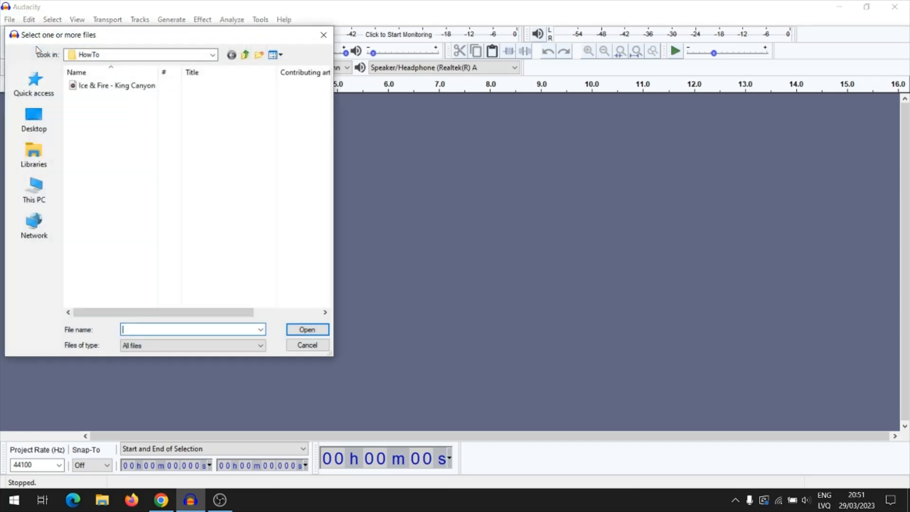
left_click(115, 85)
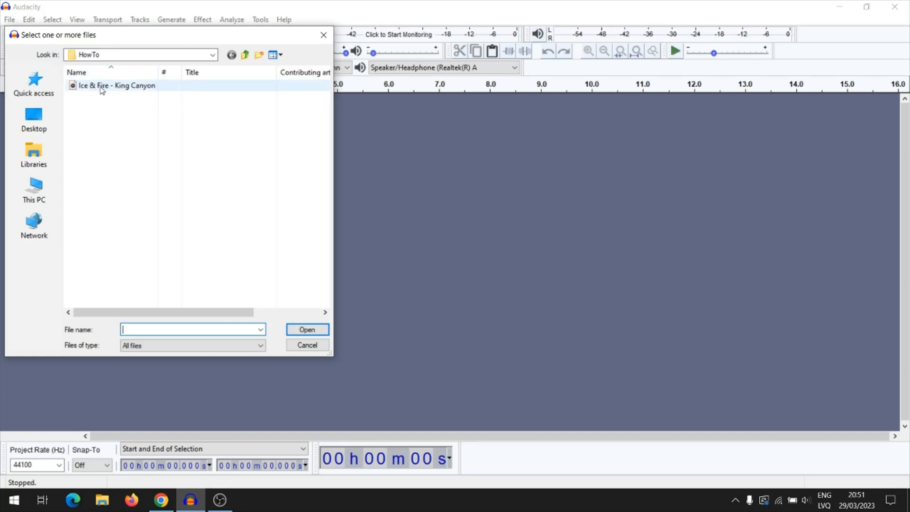
left_click(115, 85)
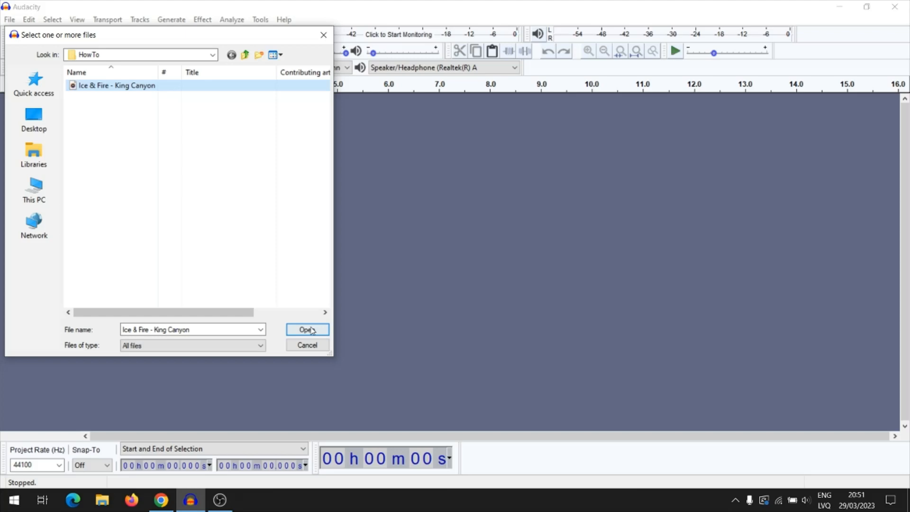
left_click(307, 330)
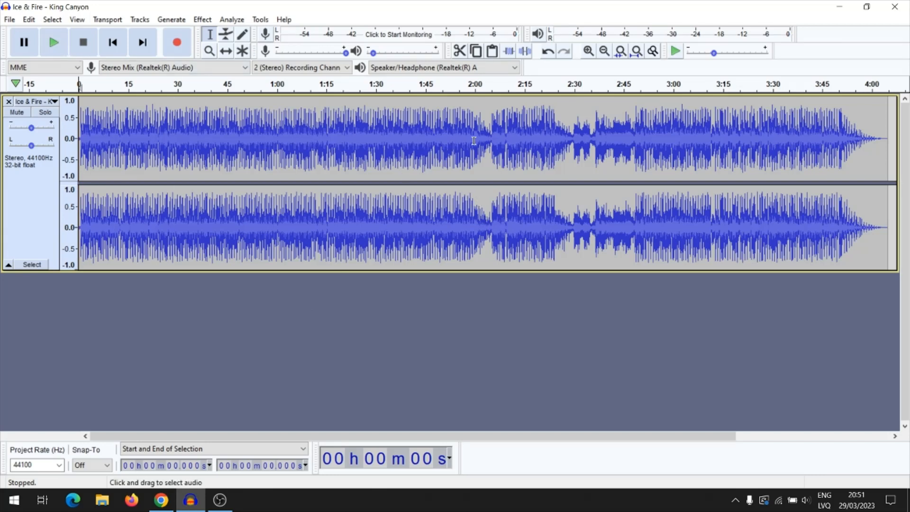
mouse_move(493, 135)
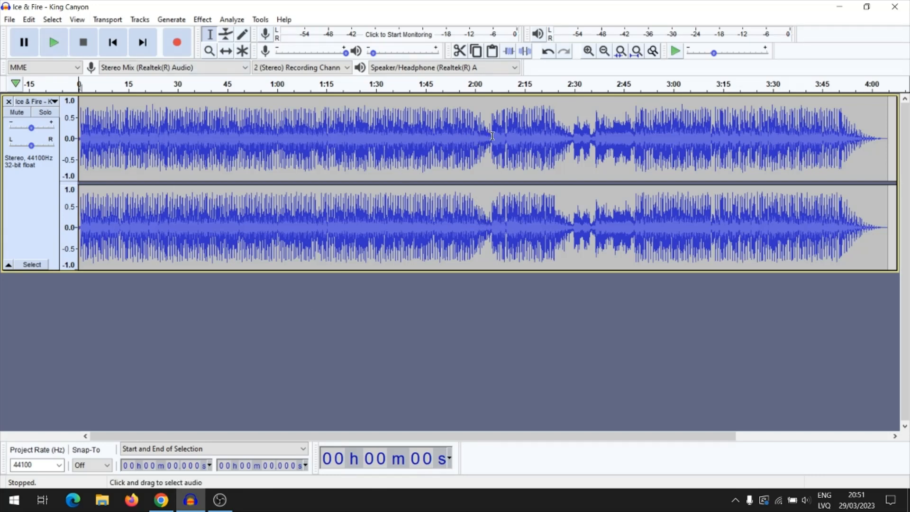
Select the waveform from about 2:05 to 2:30, play it back, and stop.
left_click_drag(492, 140, 572, 140)
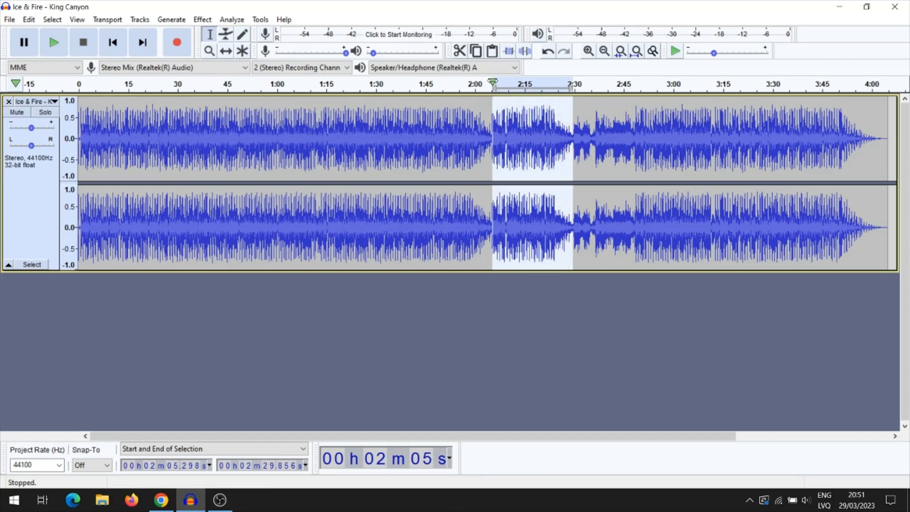
left_click(53, 41)
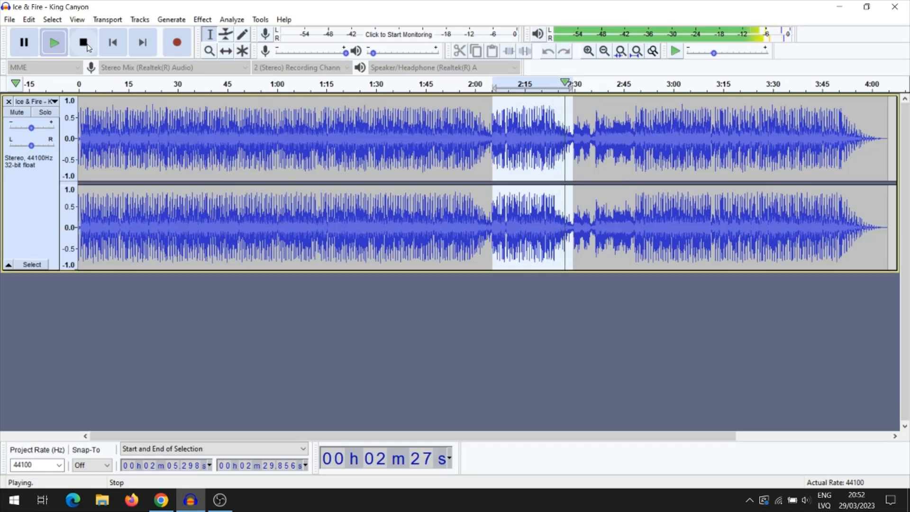
left_click(83, 42)
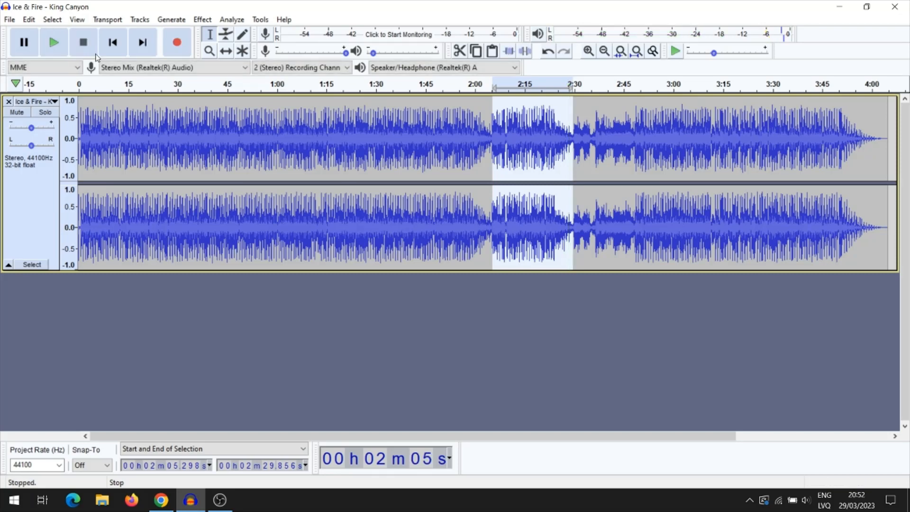
mouse_move(246, 255)
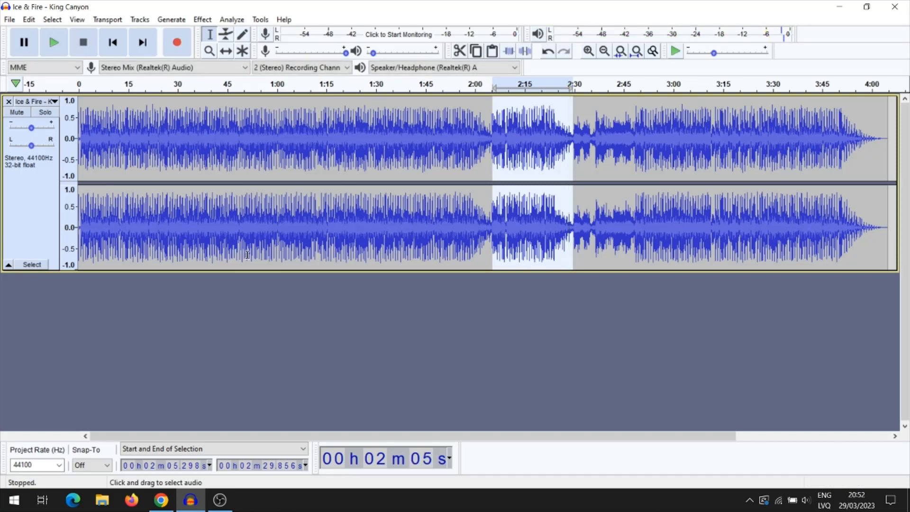
mouse_move(205, 217)
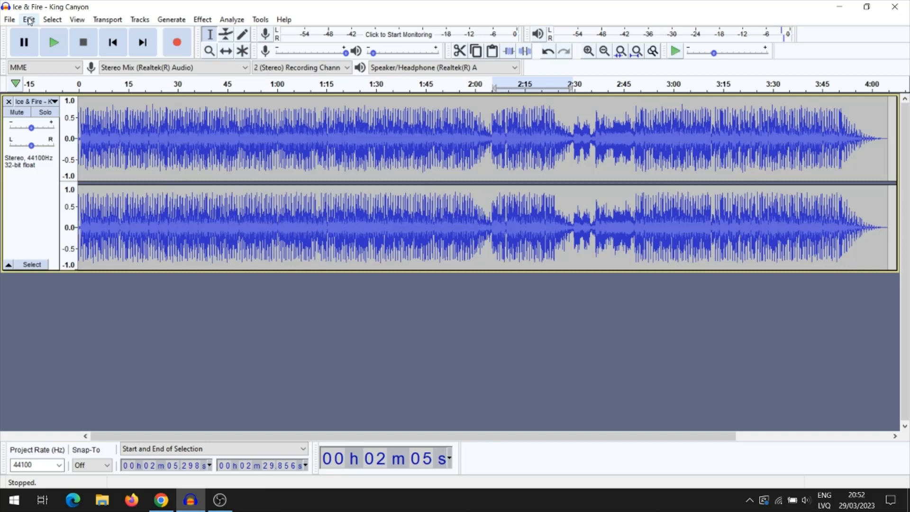
mouse_move(438, 99)
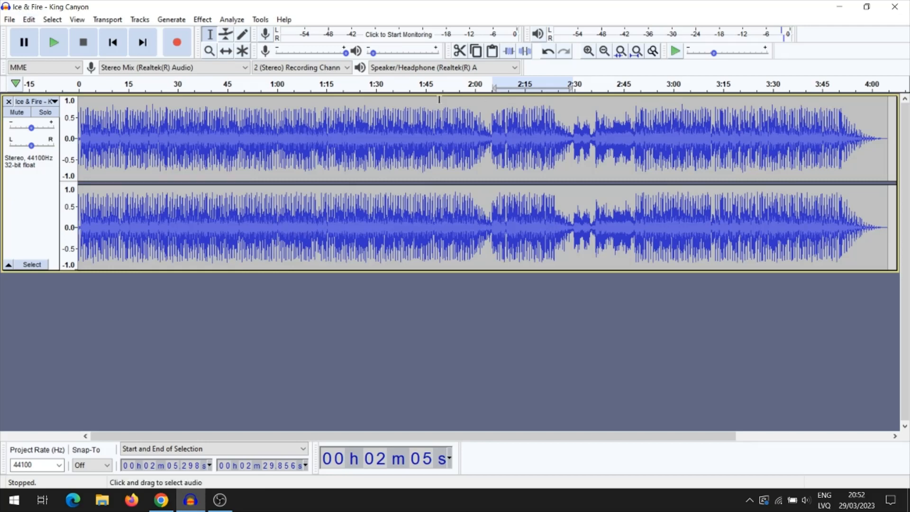
mouse_move(500, 123)
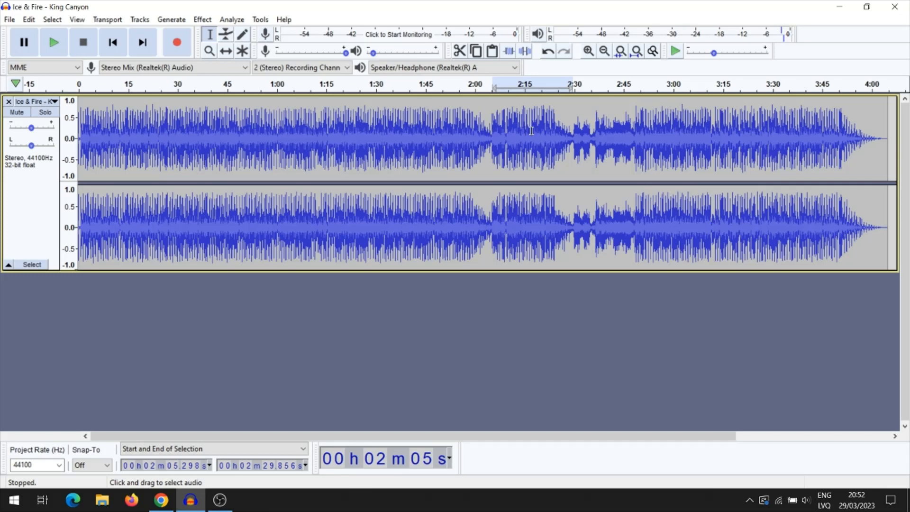
Reselect 2:05–2:30 and use Trim Audio so only that fragment remains.
left_click_drag(531, 131, 494, 131)
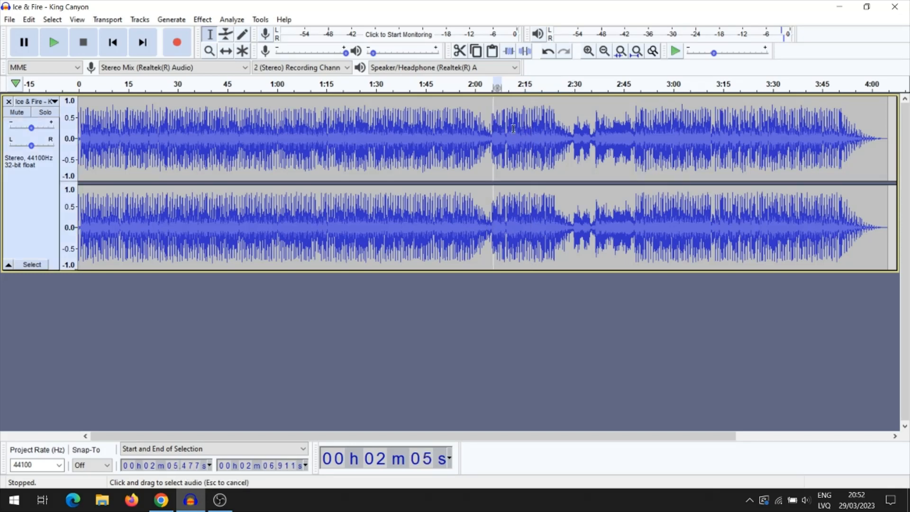
left_click_drag(493, 139, 572, 139)
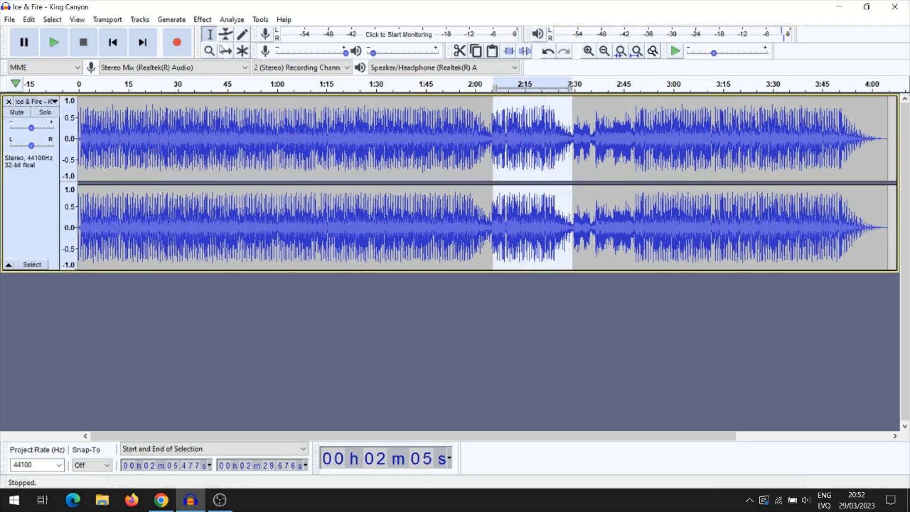
left_click(27, 19)
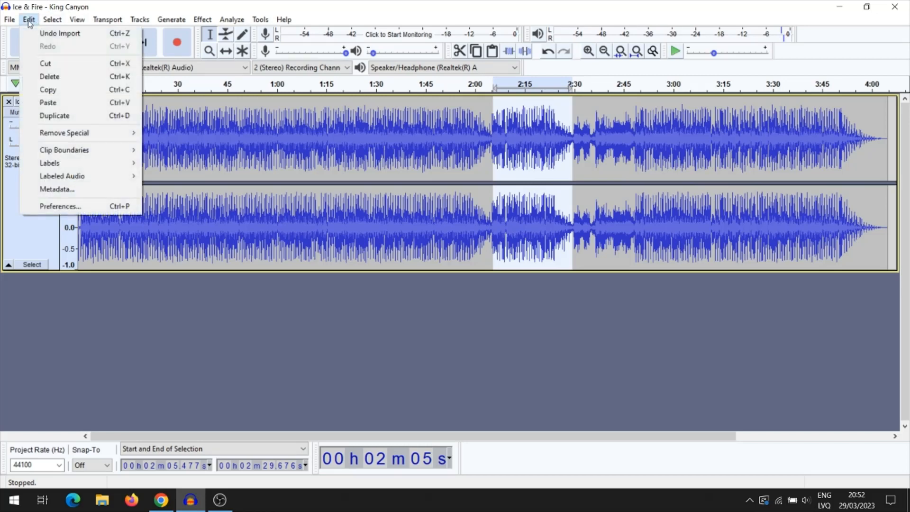
mouse_move(34, 52)
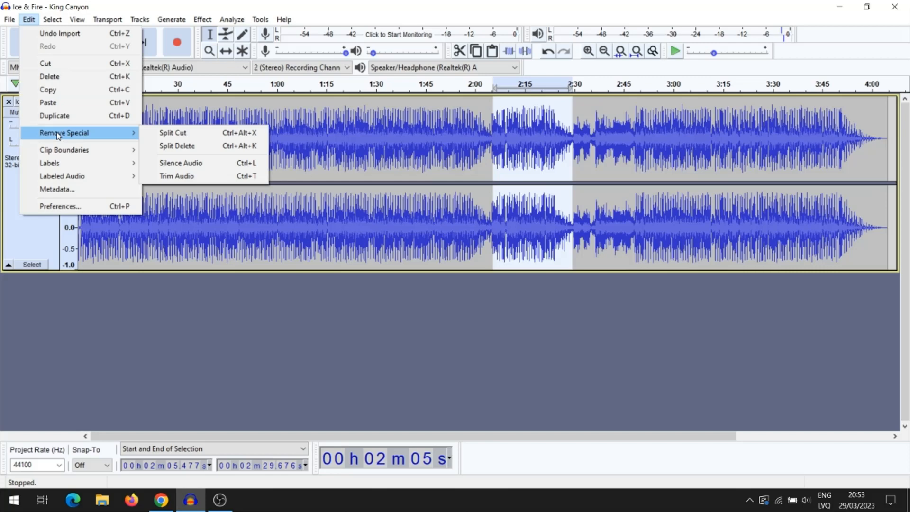
mouse_move(173, 132)
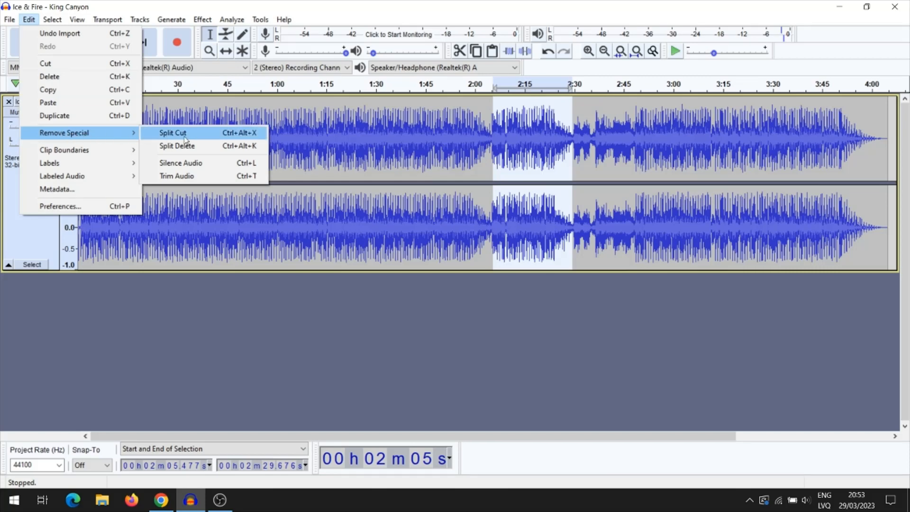
mouse_move(193, 176)
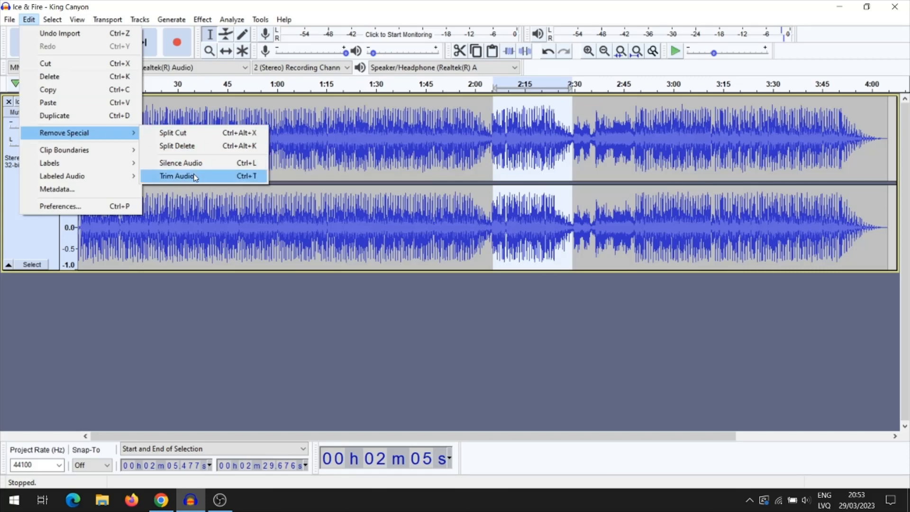
left_click(176, 176)
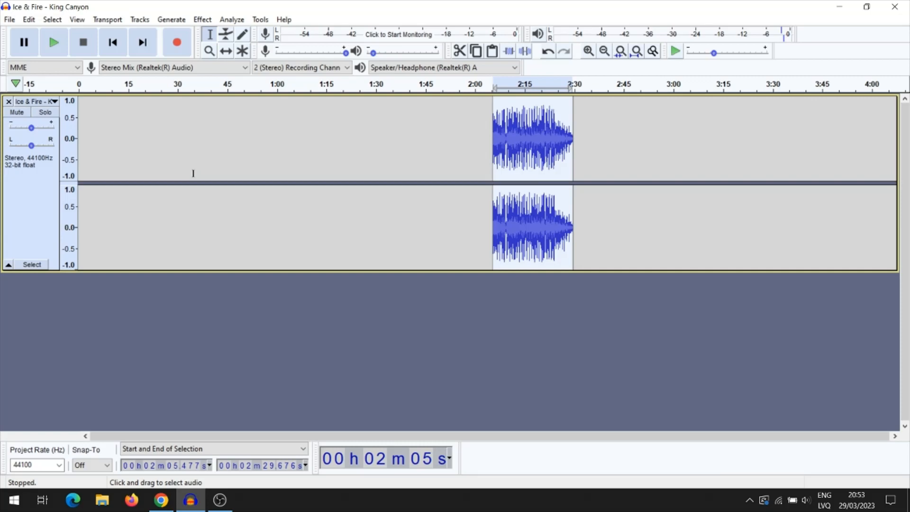
mouse_move(529, 142)
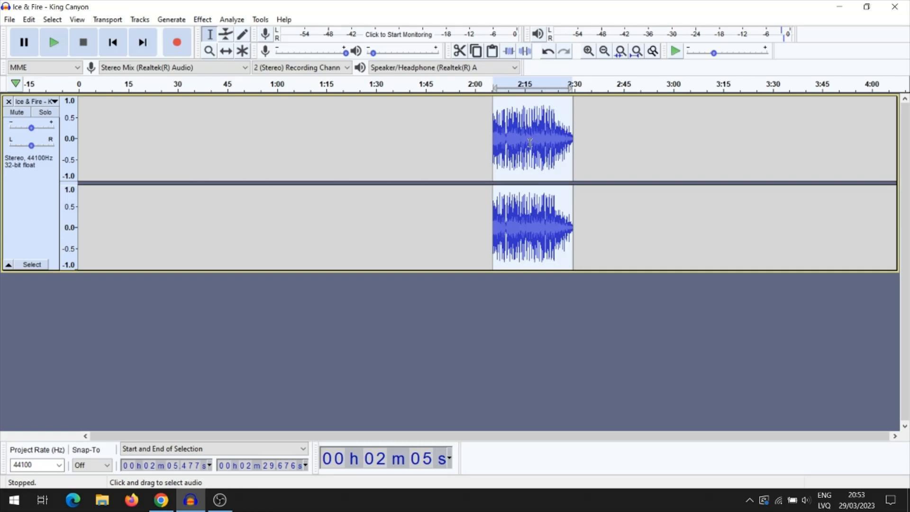
mouse_move(234, 111)
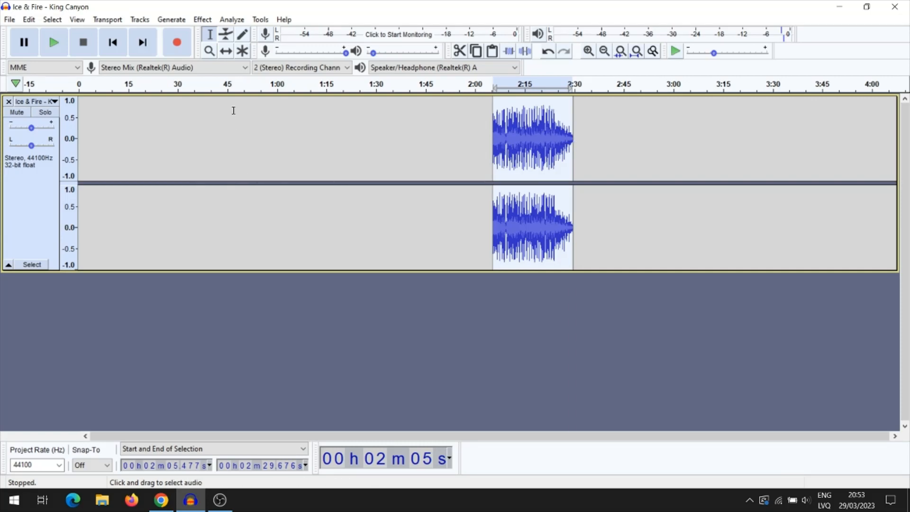
mouse_move(226, 51)
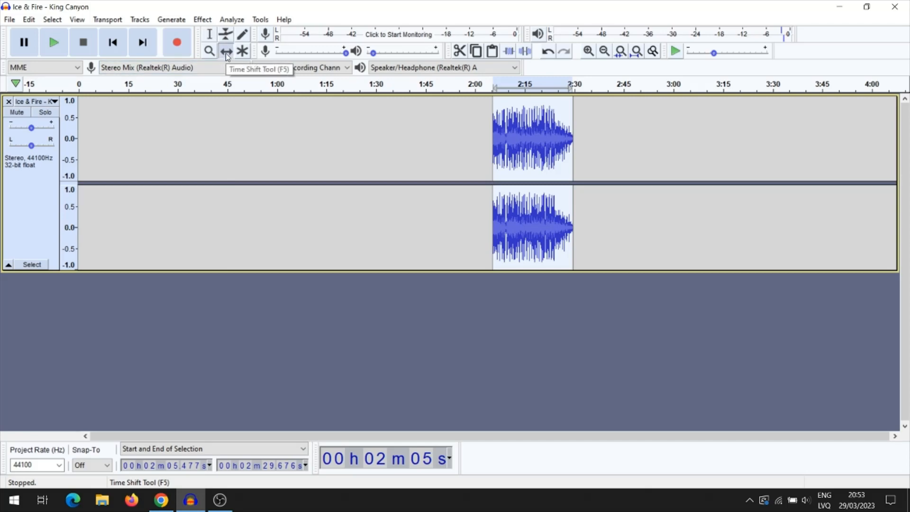
mouse_move(536, 151)
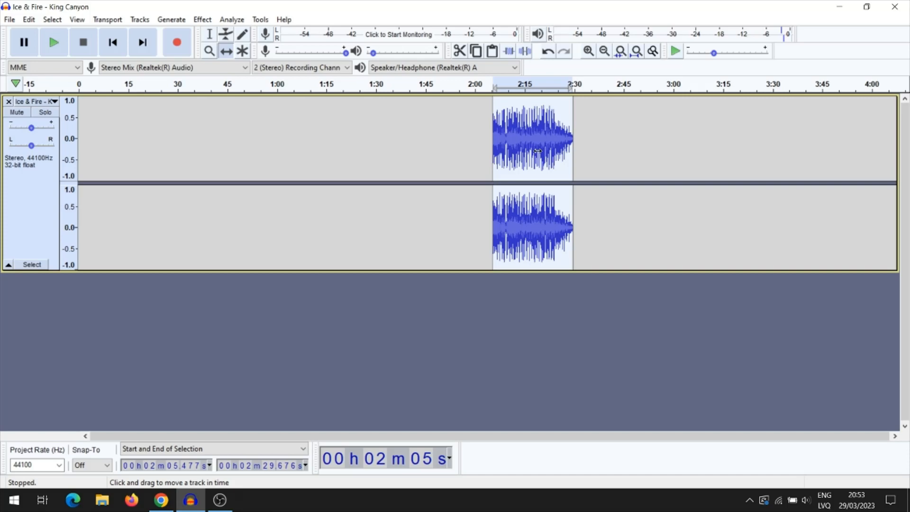
Time-shift the trimmed clip so it starts at 0, then play it from the beginning.
left_click_drag(532, 139, 209, 140)
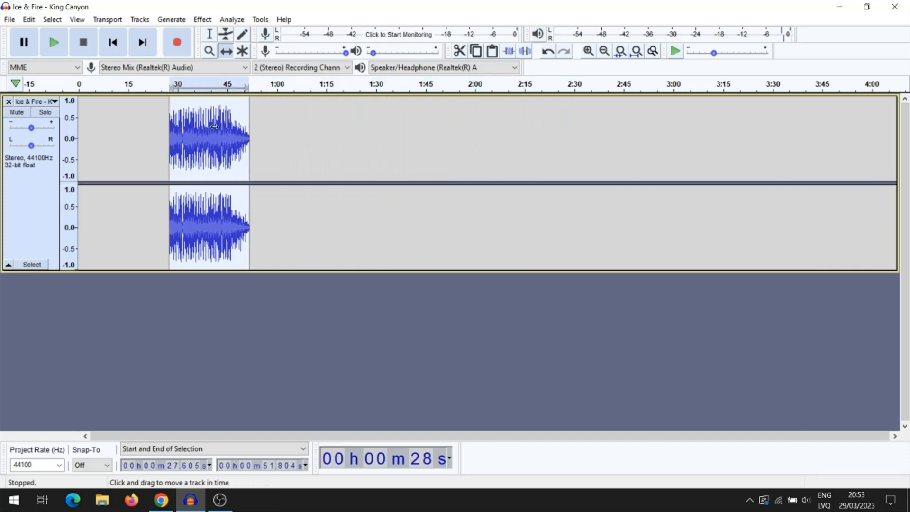
left_click_drag(215, 126, 128, 135)
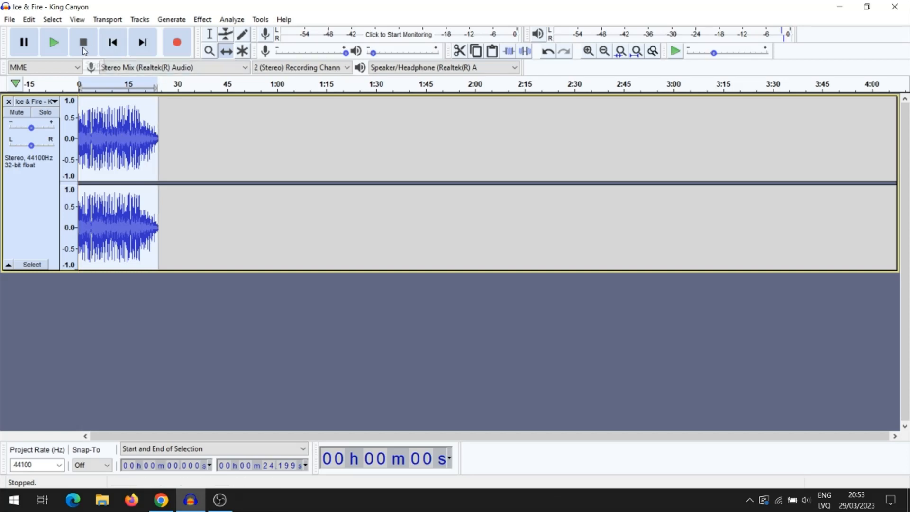
left_click(53, 42)
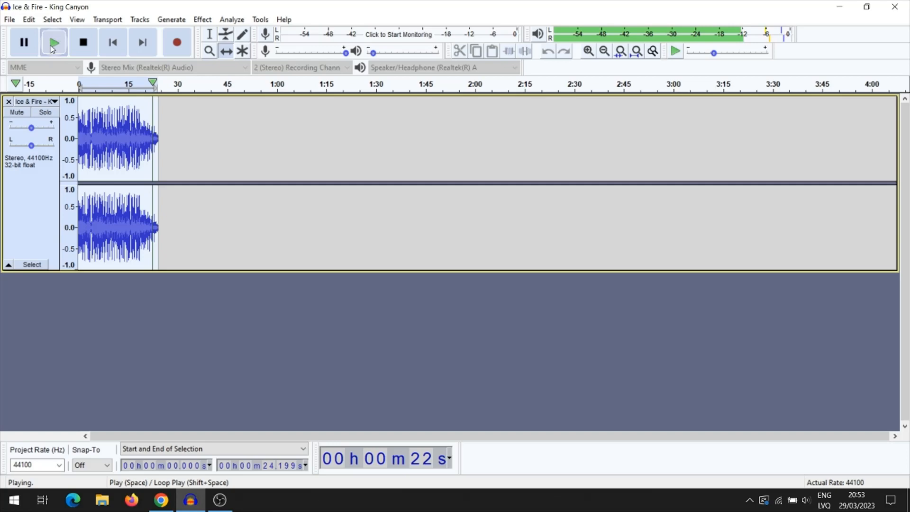
Stop playback of the 24-second clip at the start of the track.
left_click(83, 42)
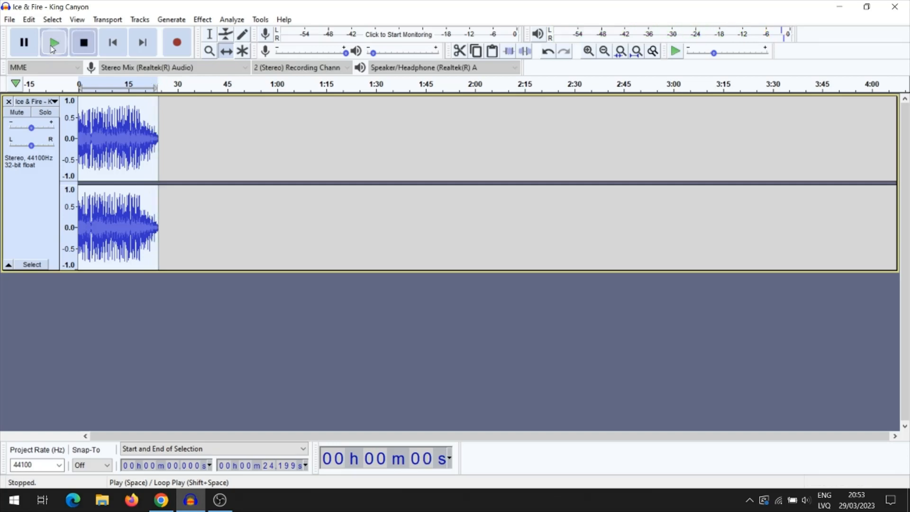